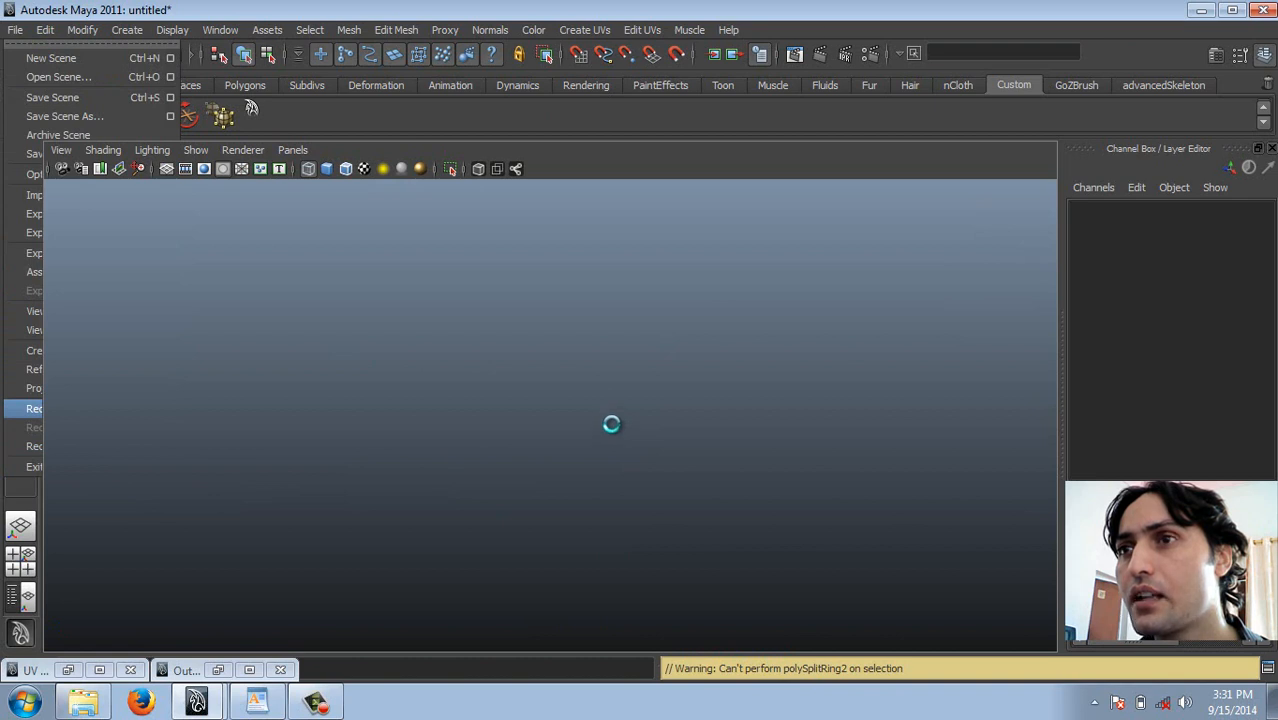
Reopen rec qq.mb and copy the polySplitRing2 node name from its load warning
click(58, 77)
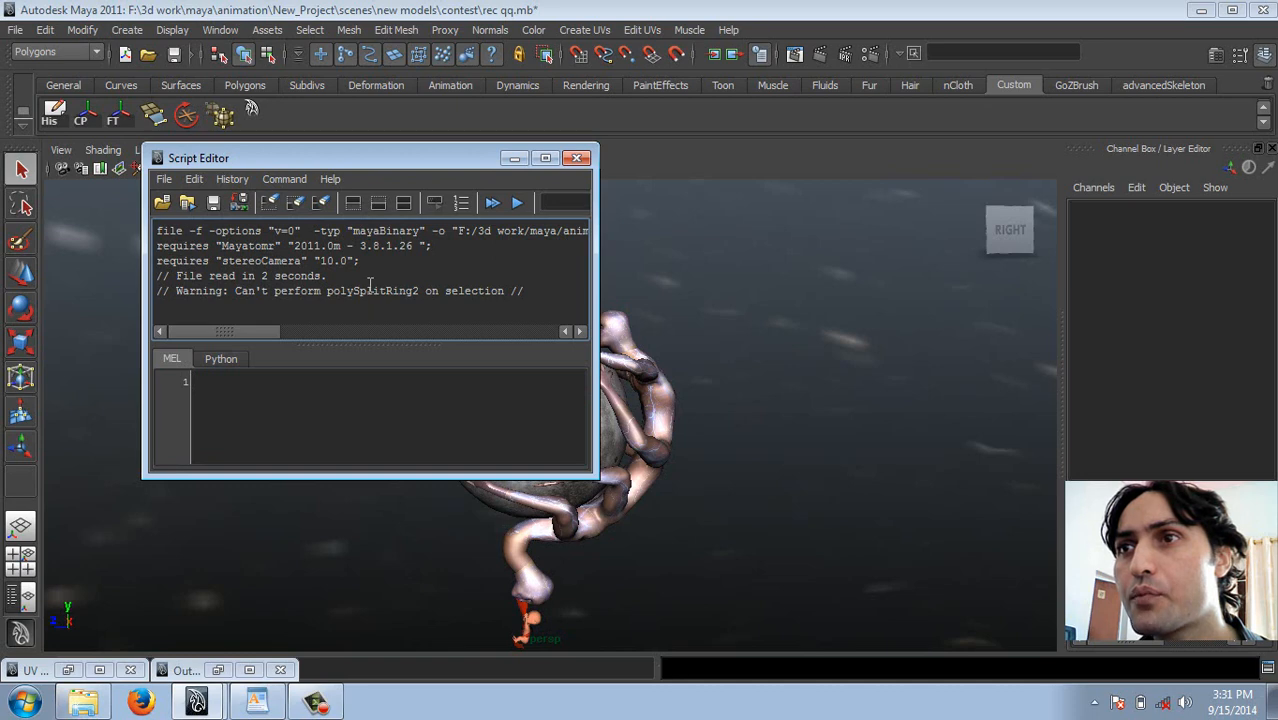
right_click(370, 290)
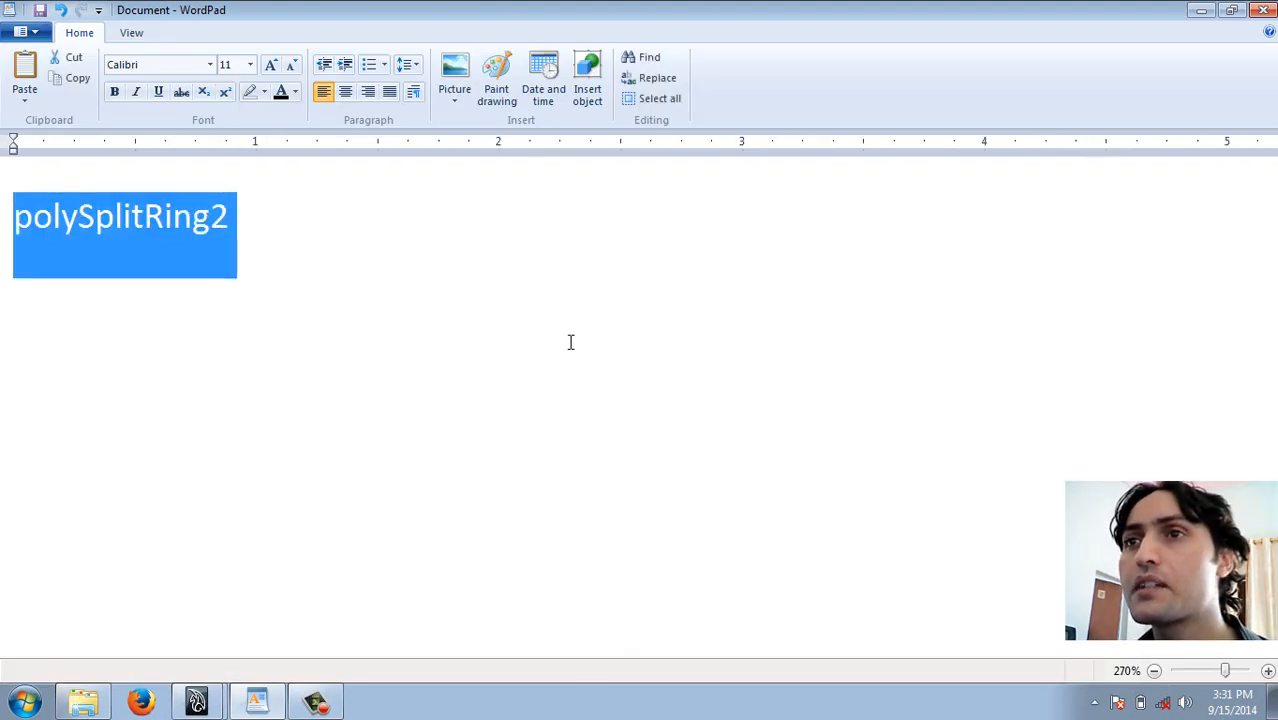
click(196, 699)
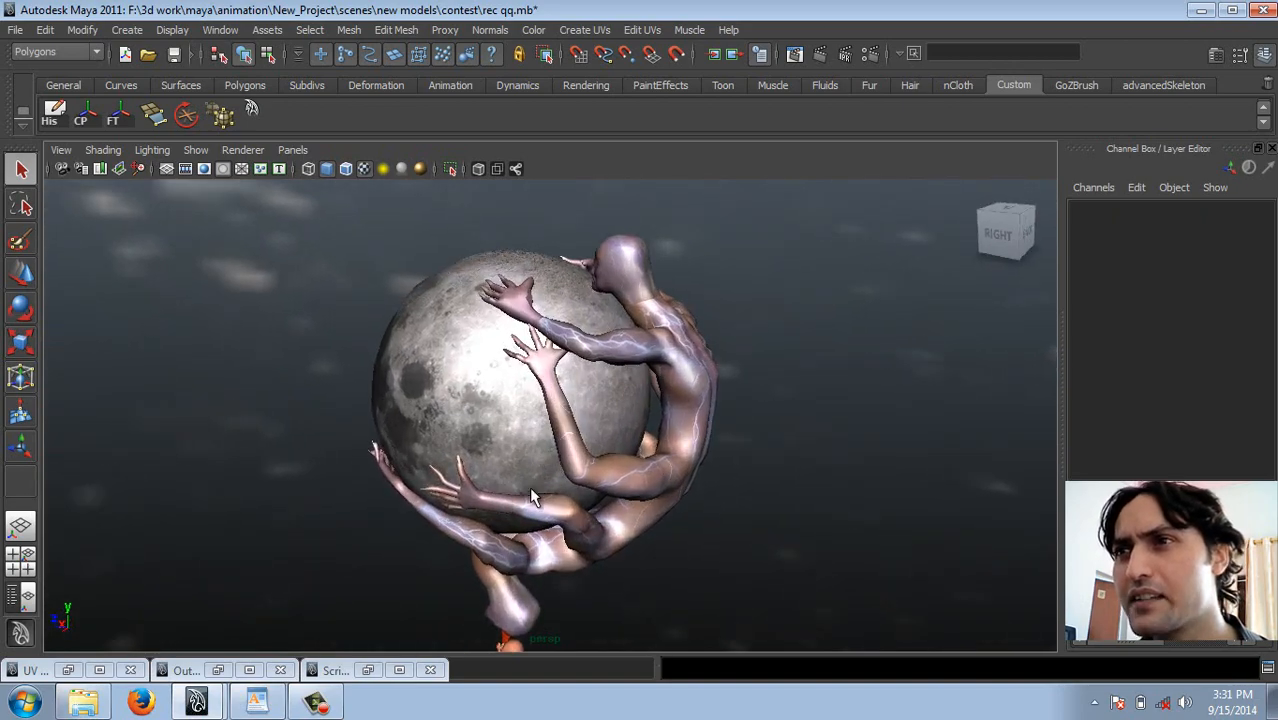
drag(530, 497, 680, 363)
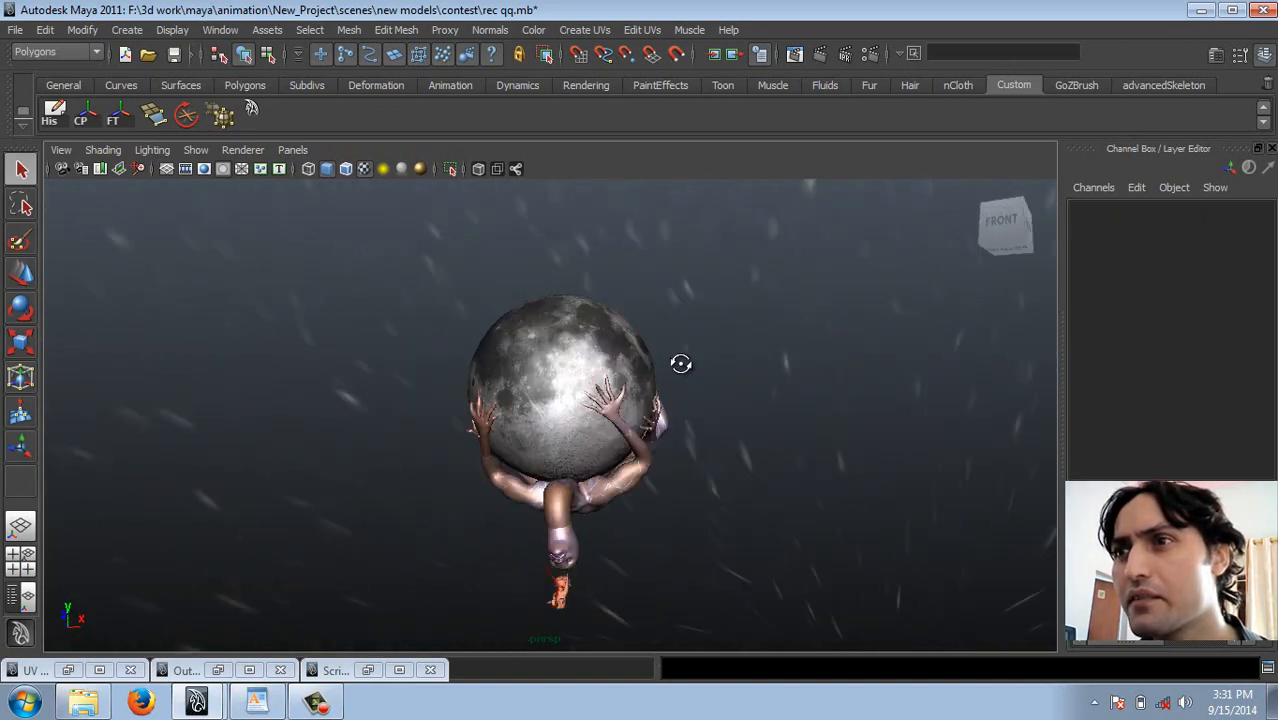
drag(681, 363, 617, 443)
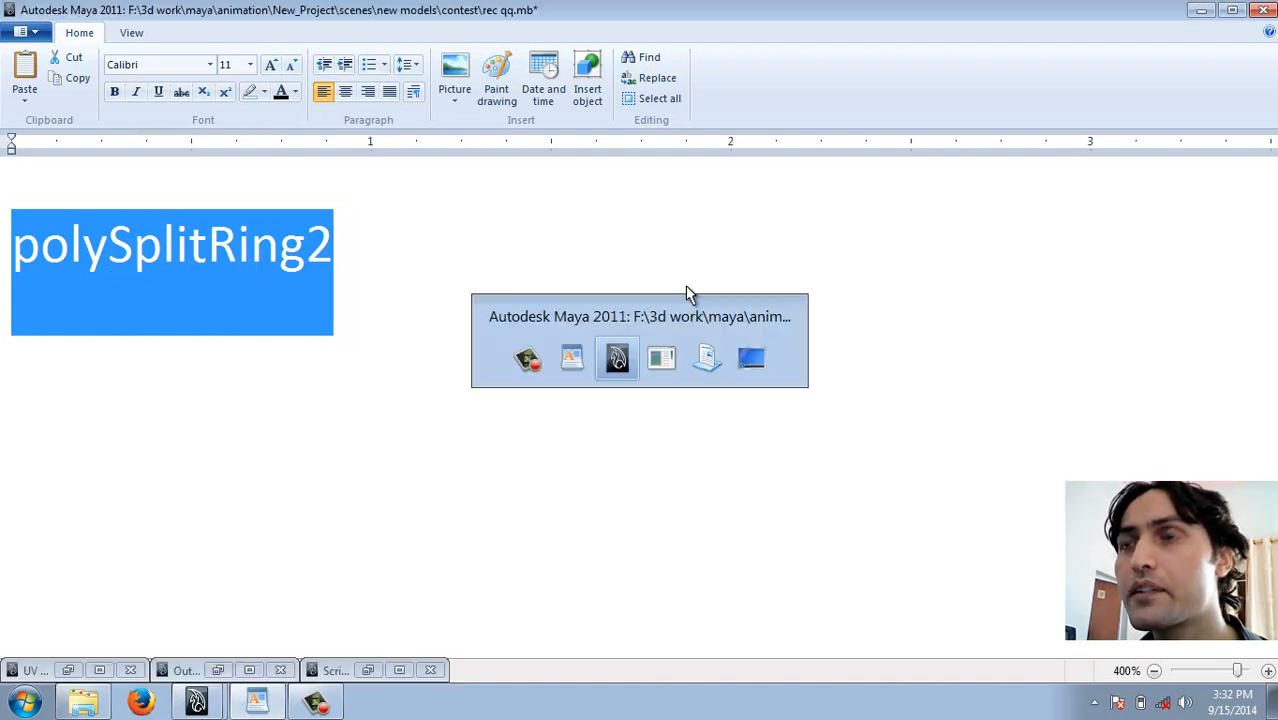
click(617, 358)
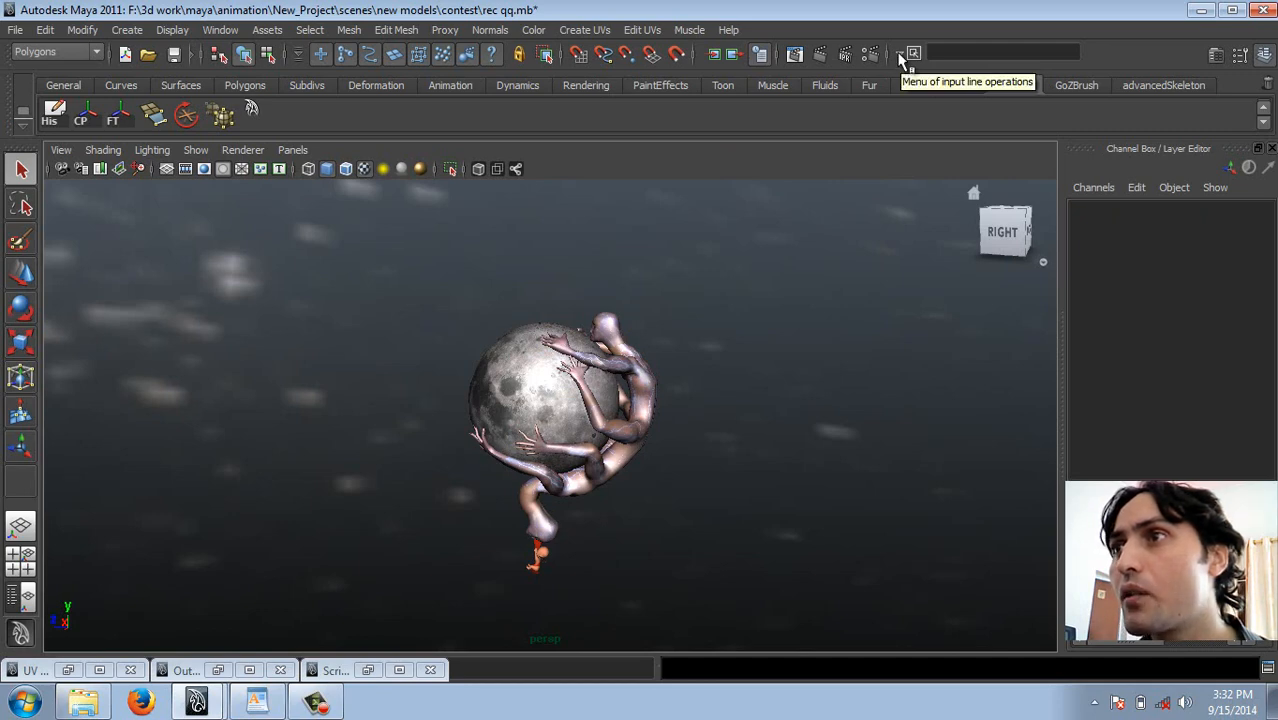
Select polySplitRing2 by name and show its settings in the Attribute Editor
click(911, 54)
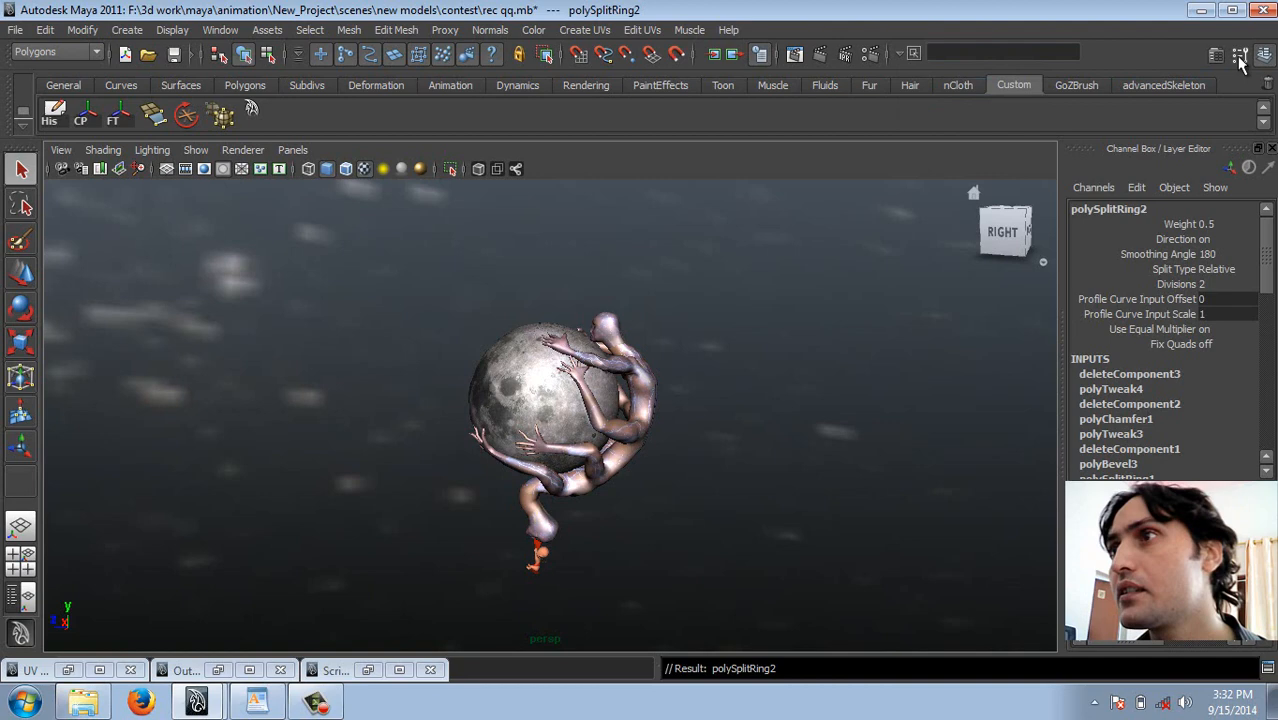
click(1240, 55)
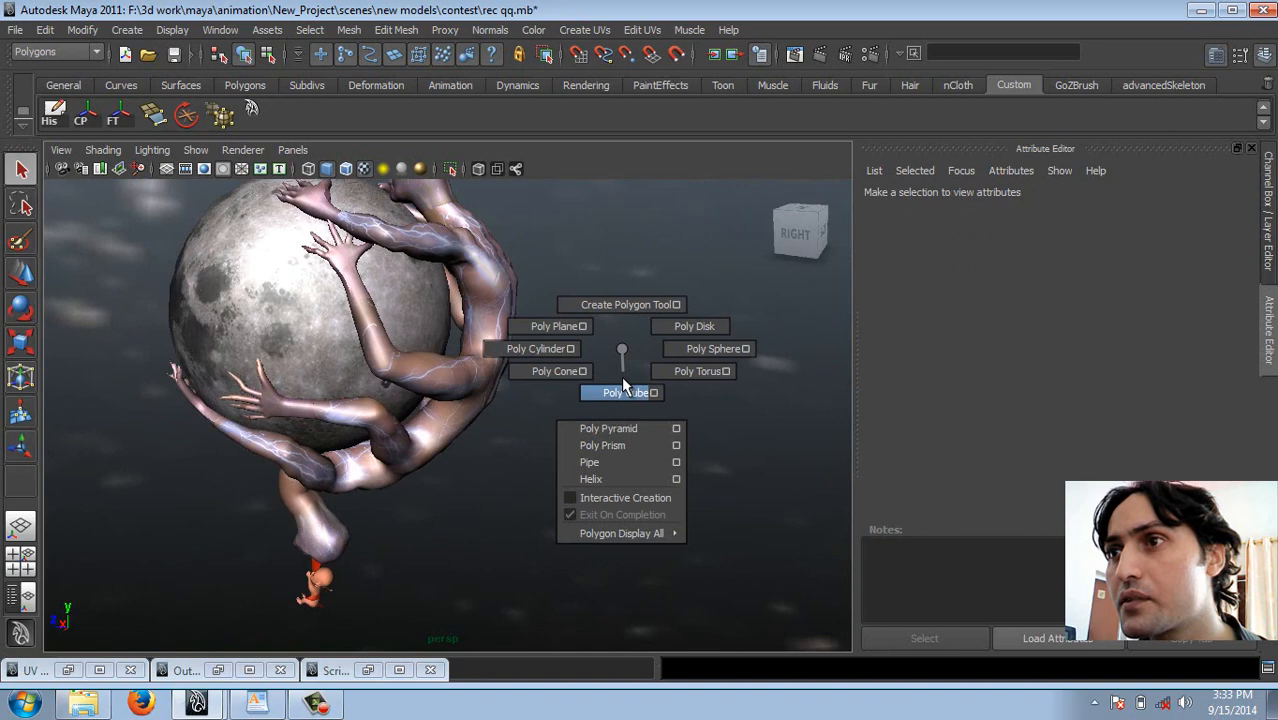
Create a Poly Cube and choose the Split Polygon Tool from its marking menu
click(620, 392)
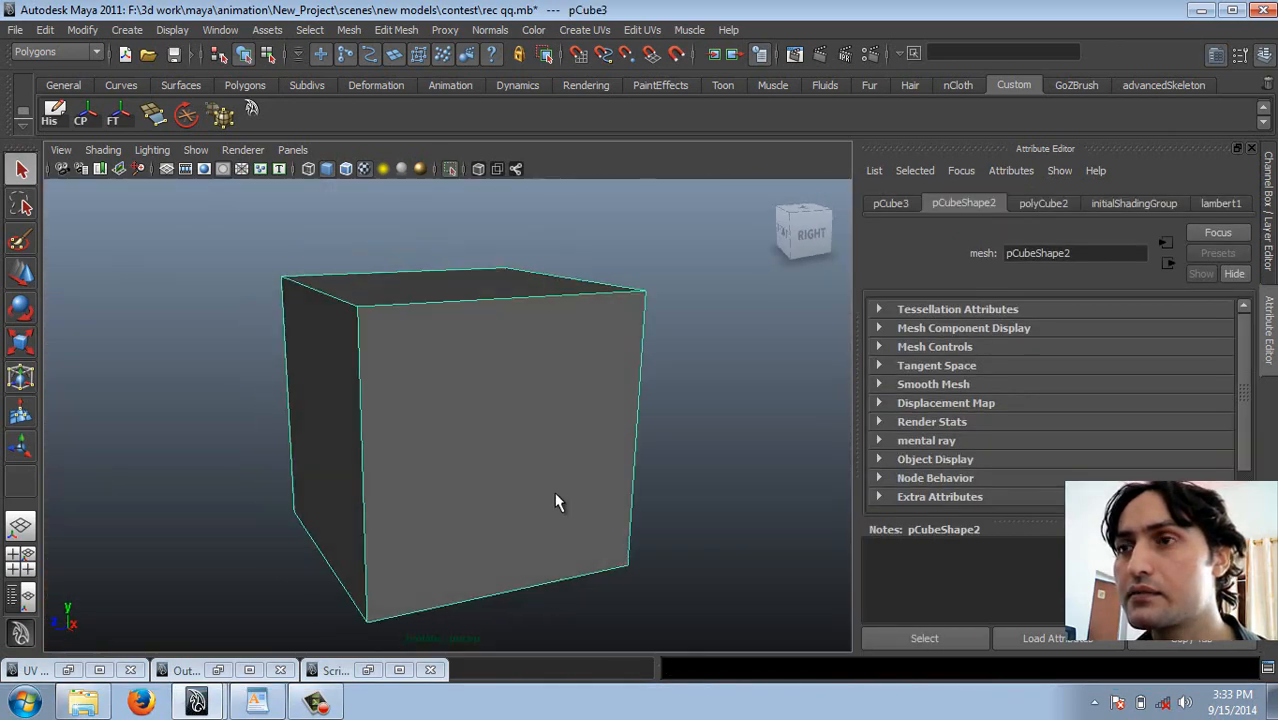
right_click(558, 502)
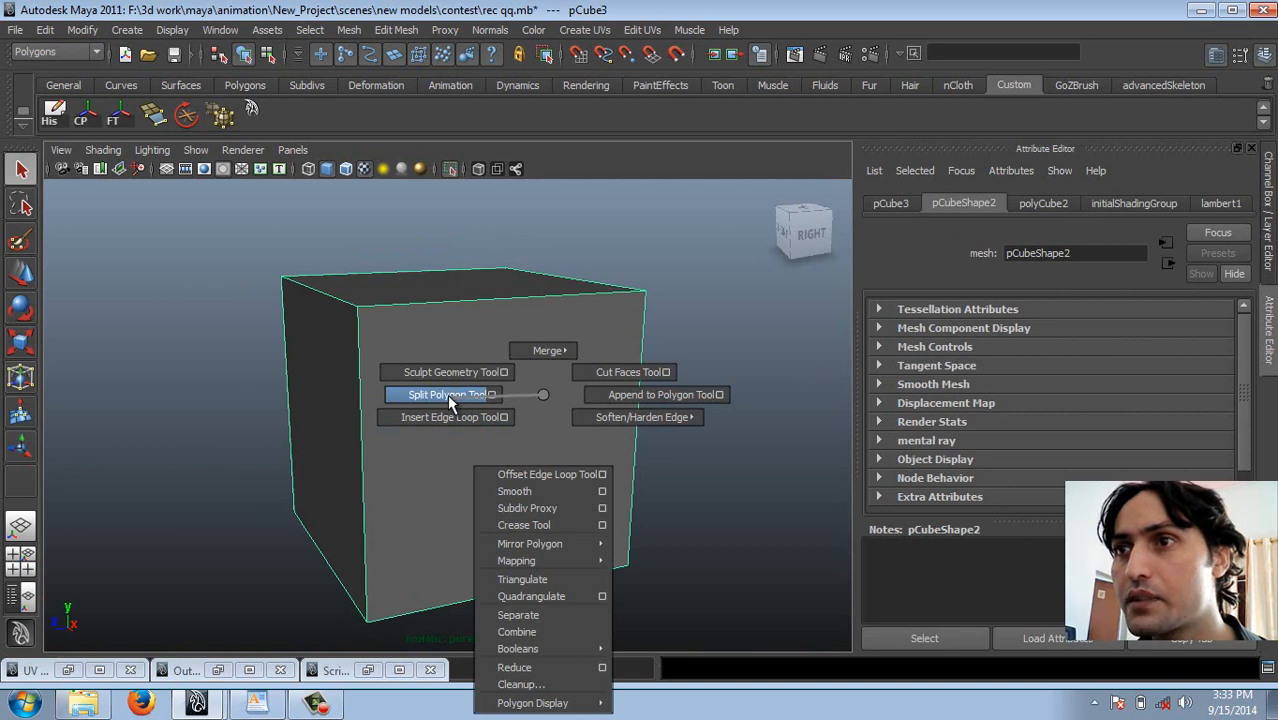
click(447, 394)
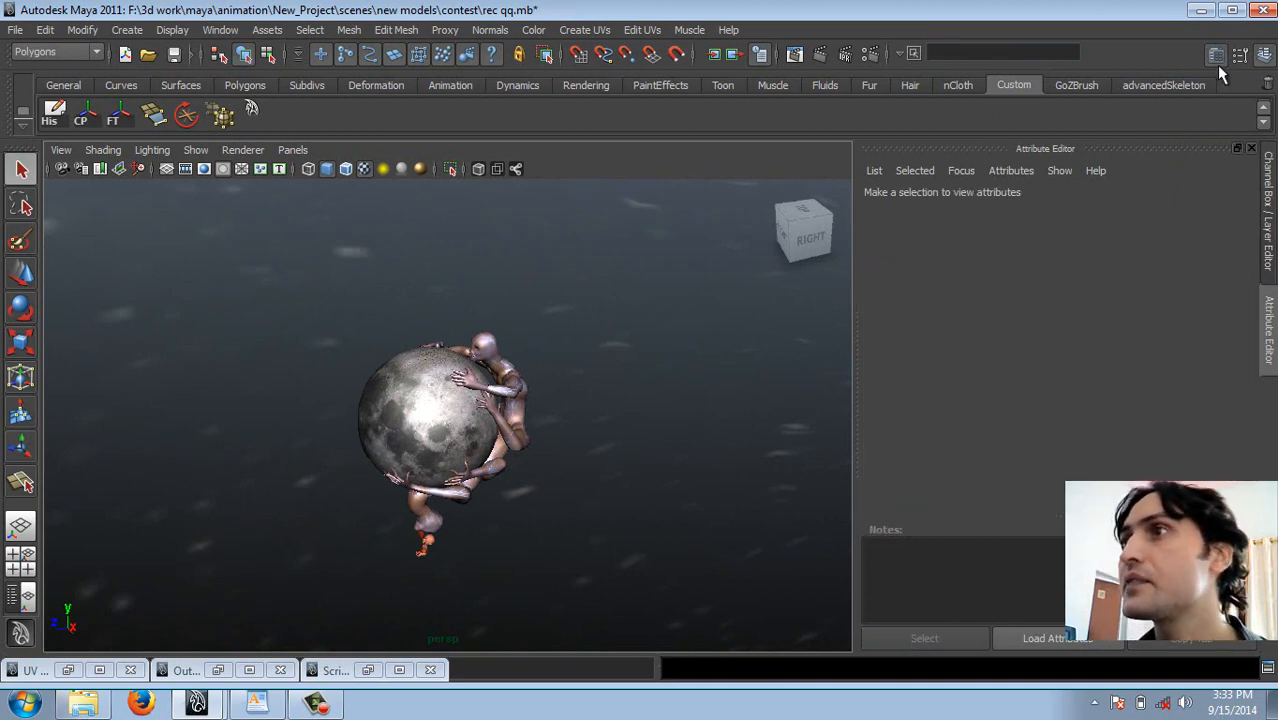
Restore the Channel Box and save the scene as rec qqq.mb in the contest folder
click(1216, 56)
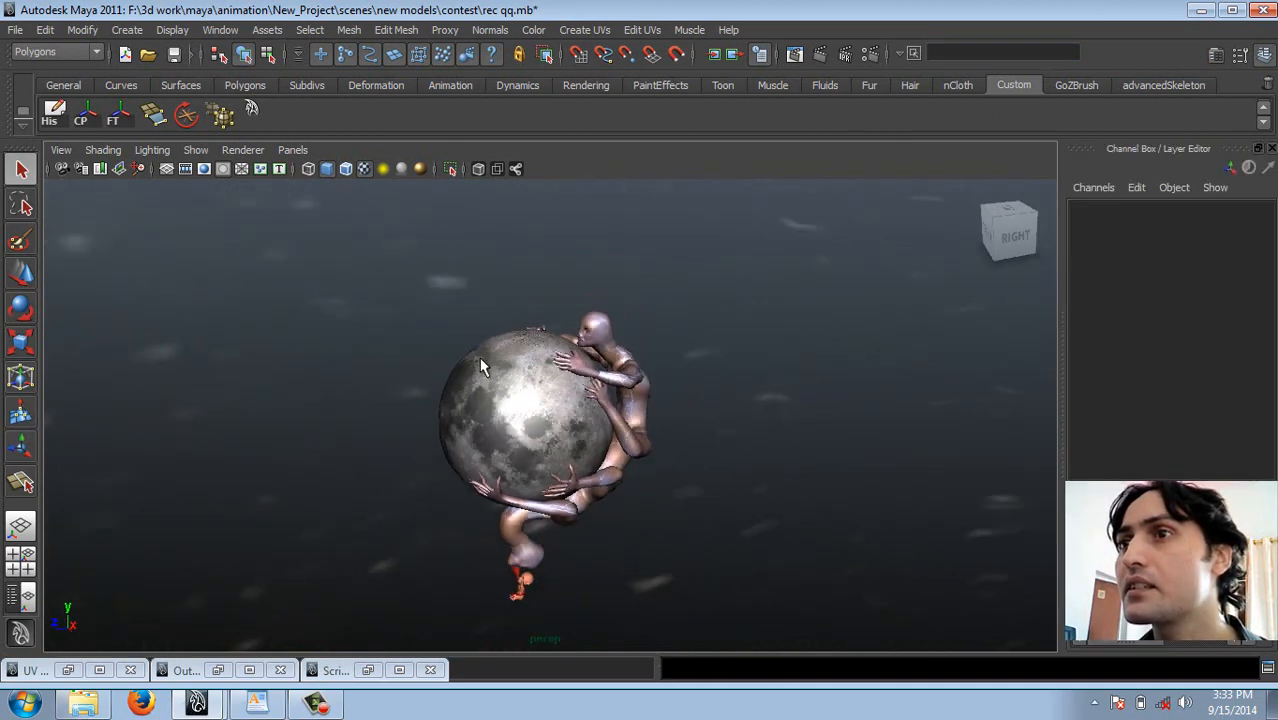
click(15, 29)
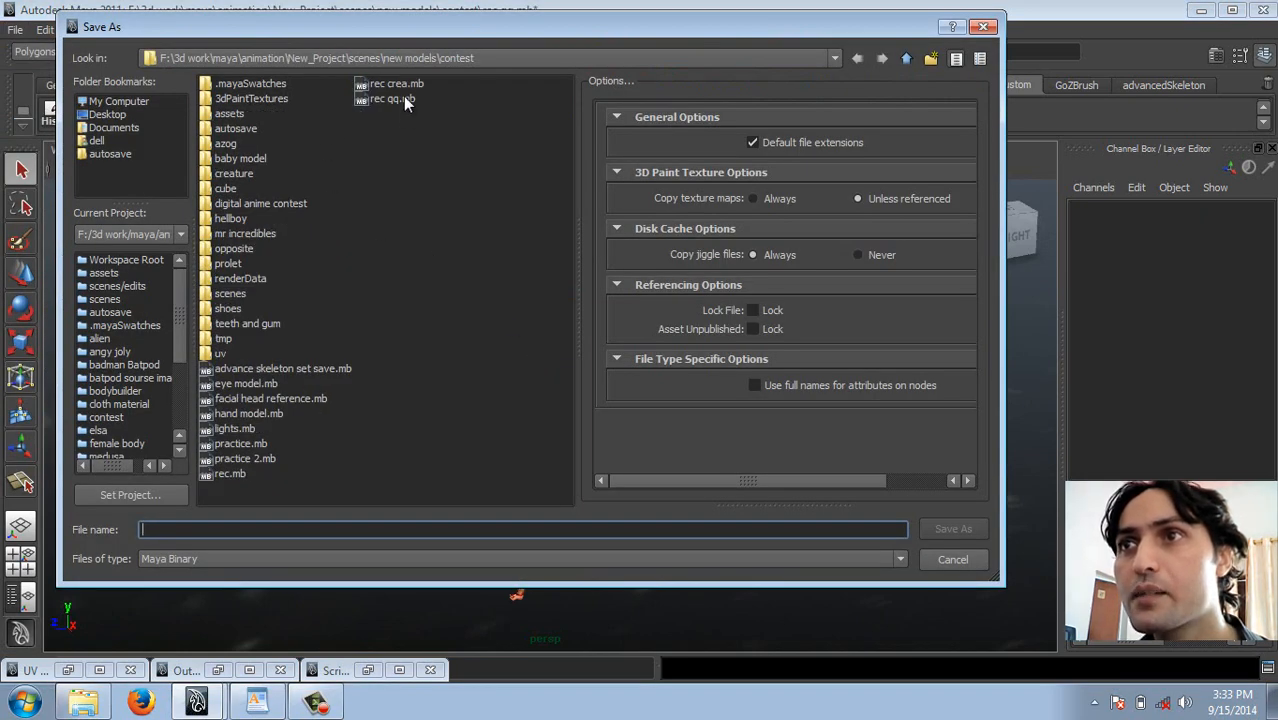
click(390, 98)
text(rec qqq.mb)
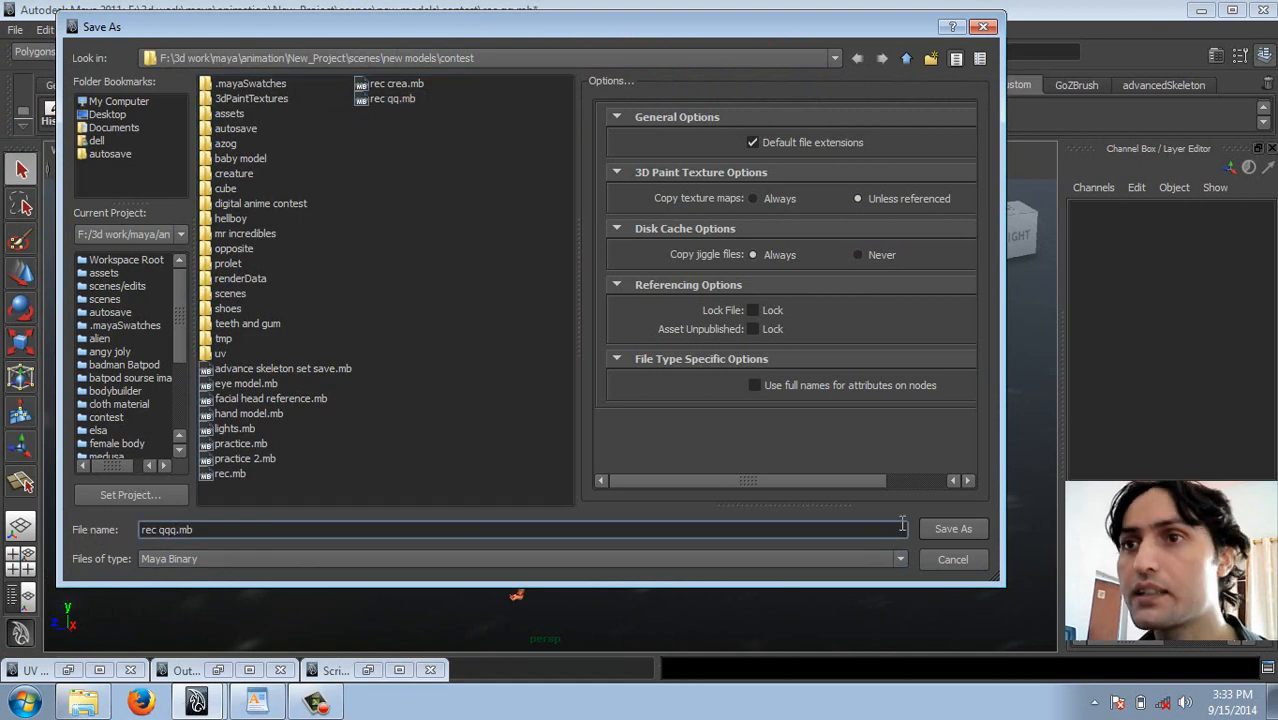
click(952, 528)
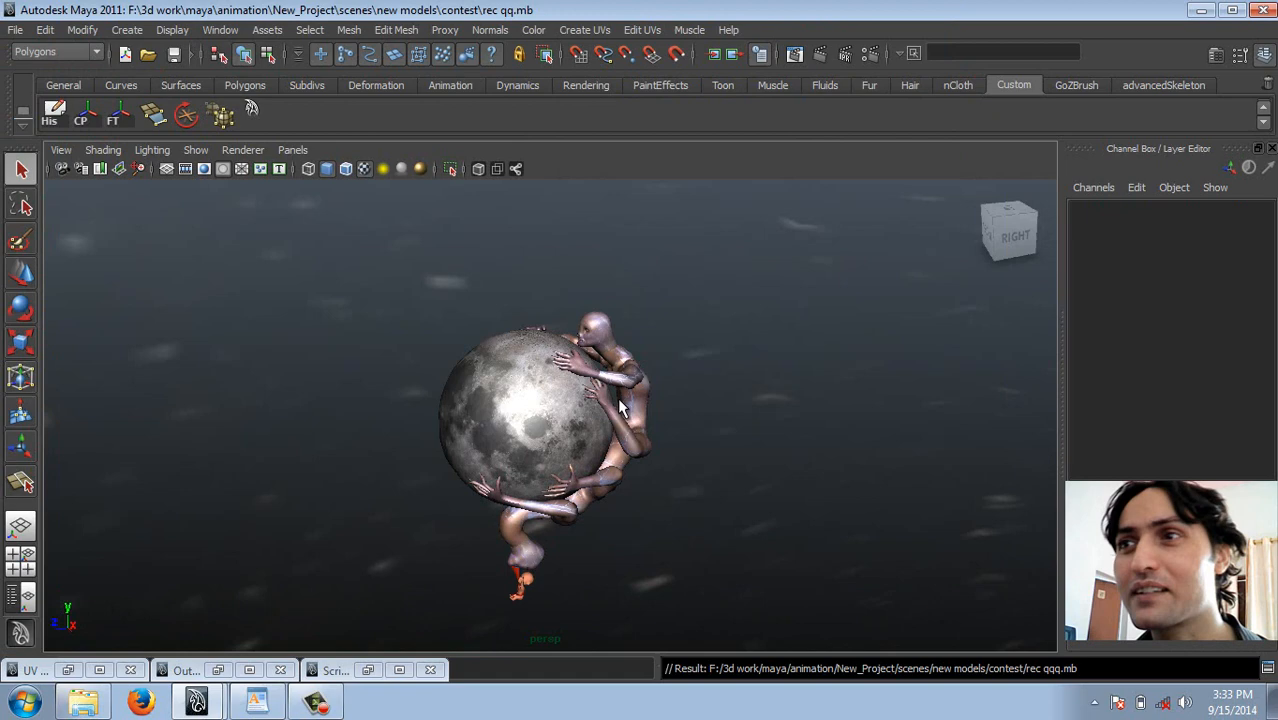
Reload rec qqq.mb from the File menu's recent files list
click(15, 29)
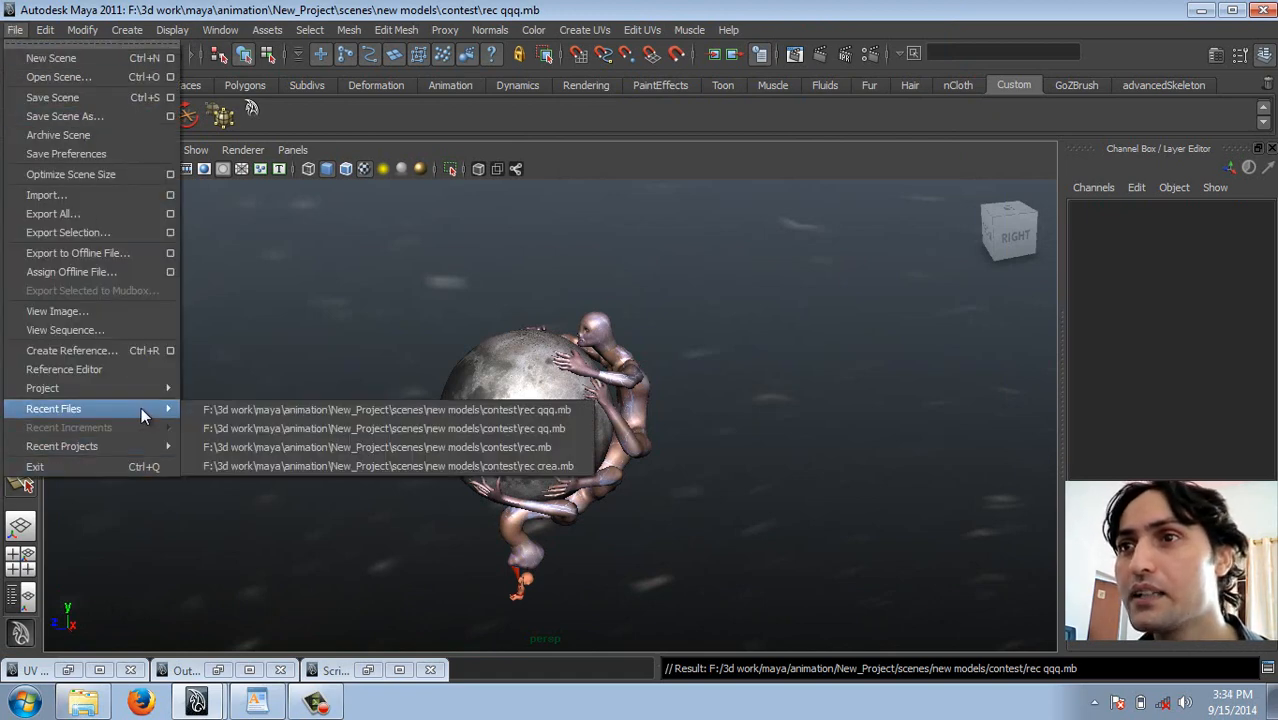
mouse_move(505, 409)
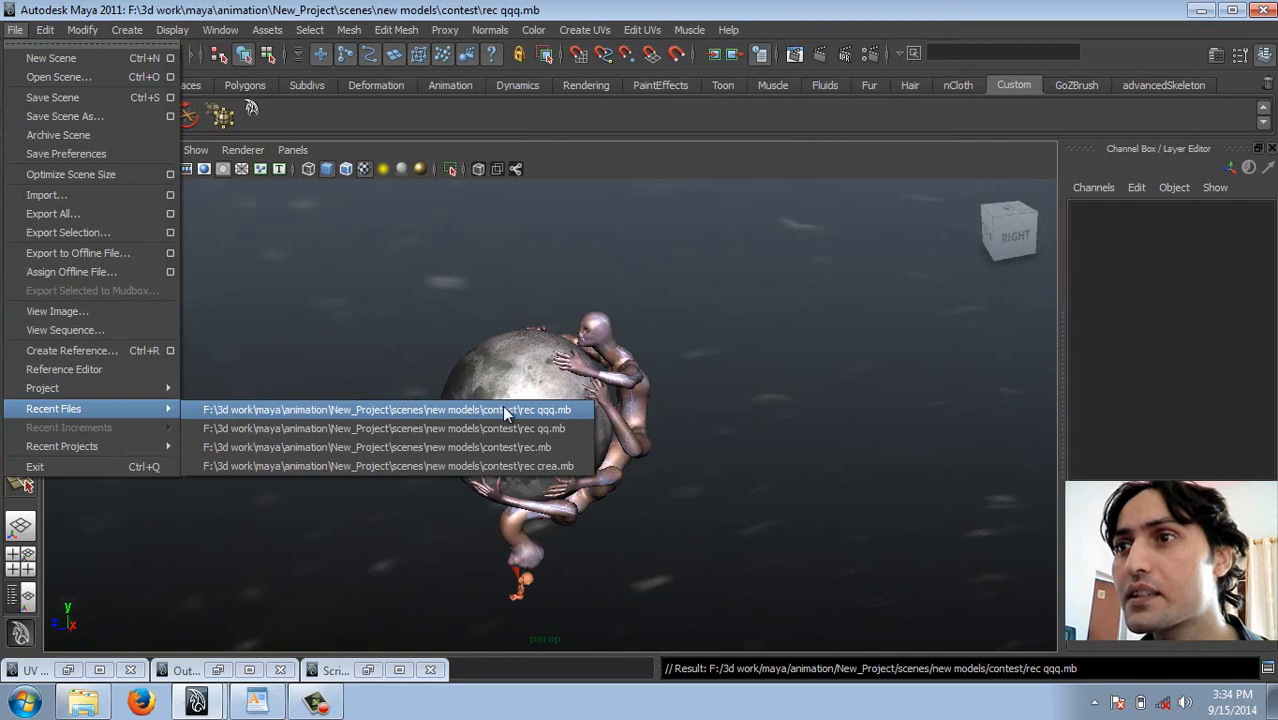
click(387, 409)
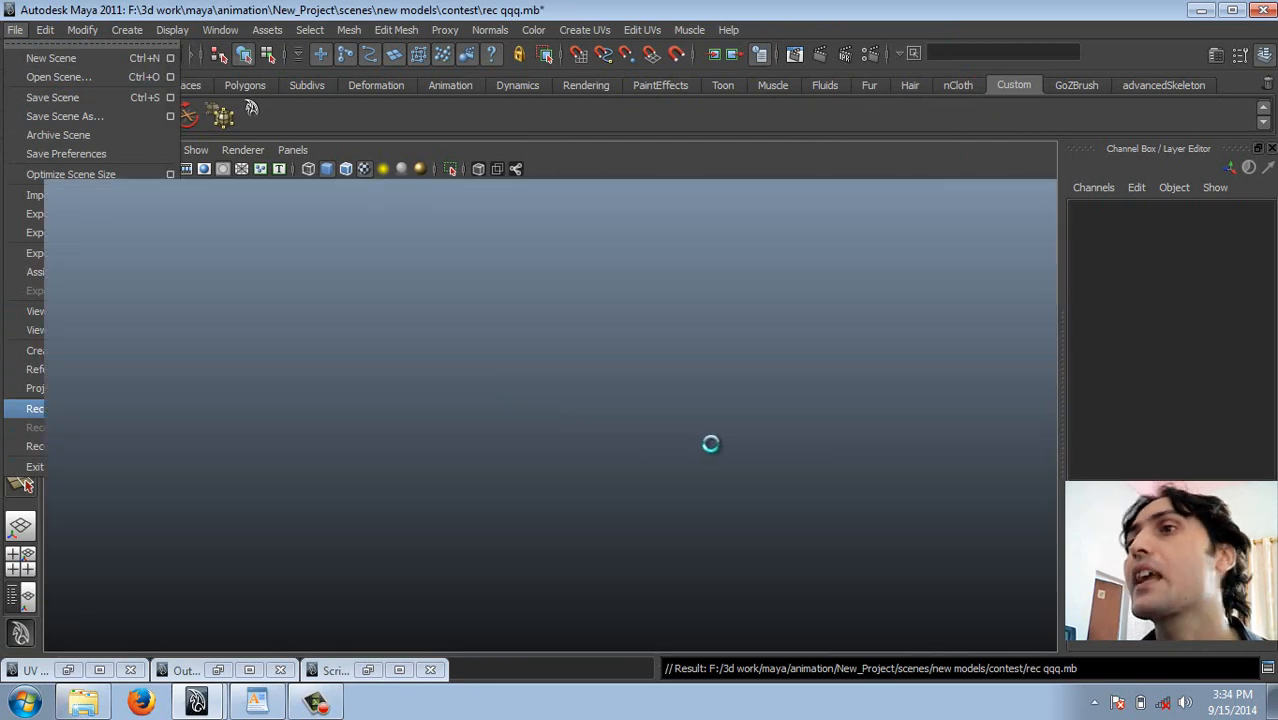